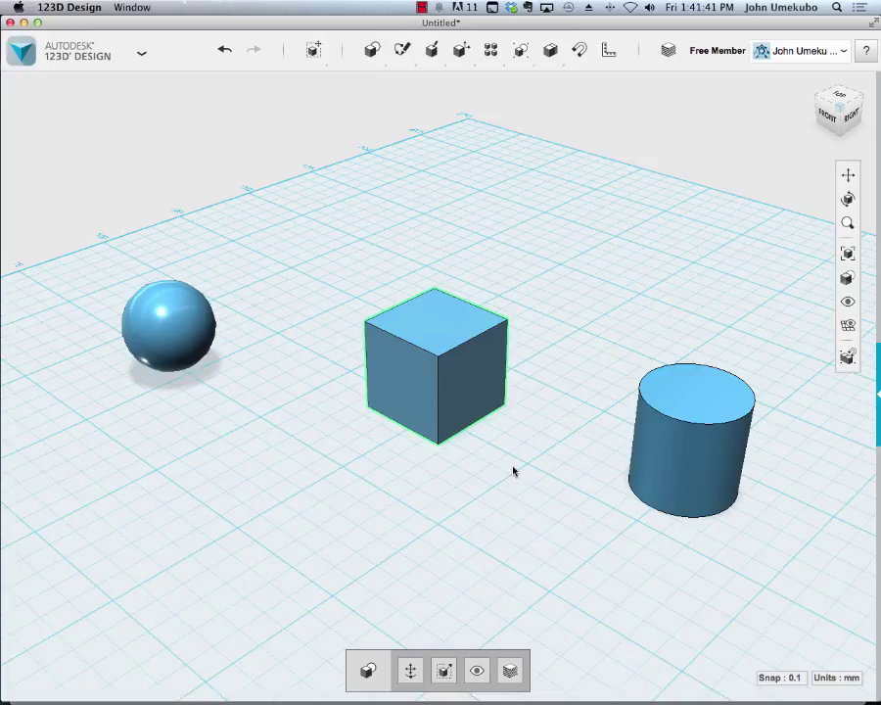
mouse_move(525, 448)
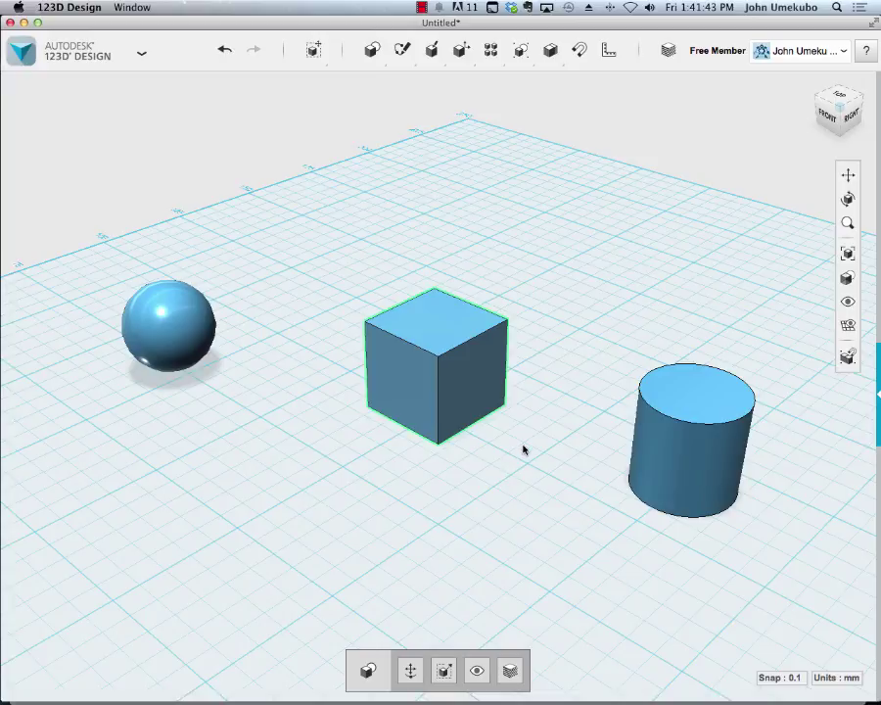
mouse_move(389, 92)
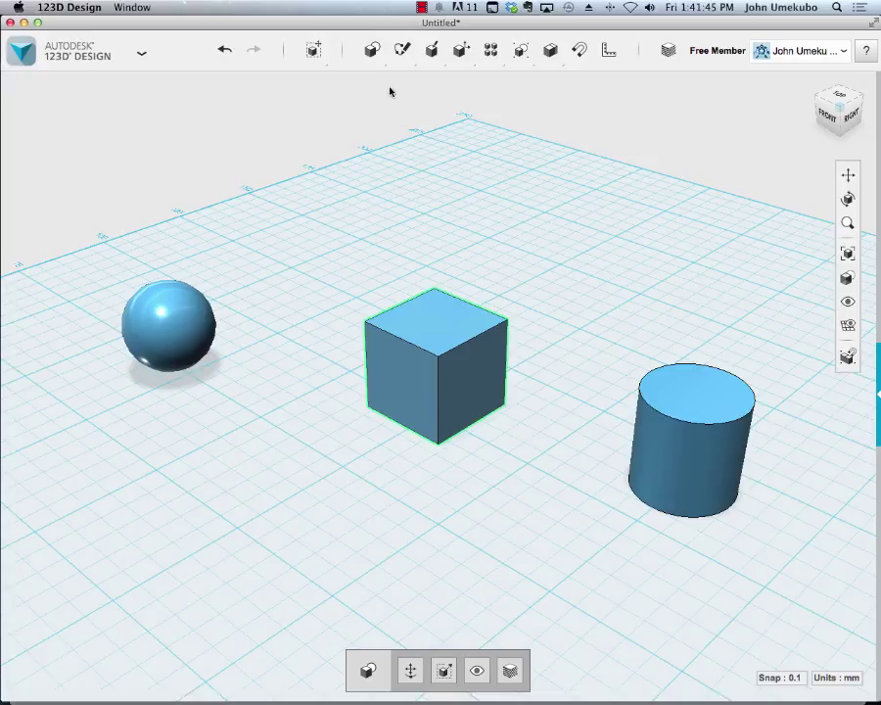
Step: Add a torus from Primitives and drag it toward the front of the grid near the cube and cylinder
left_click(372, 51)
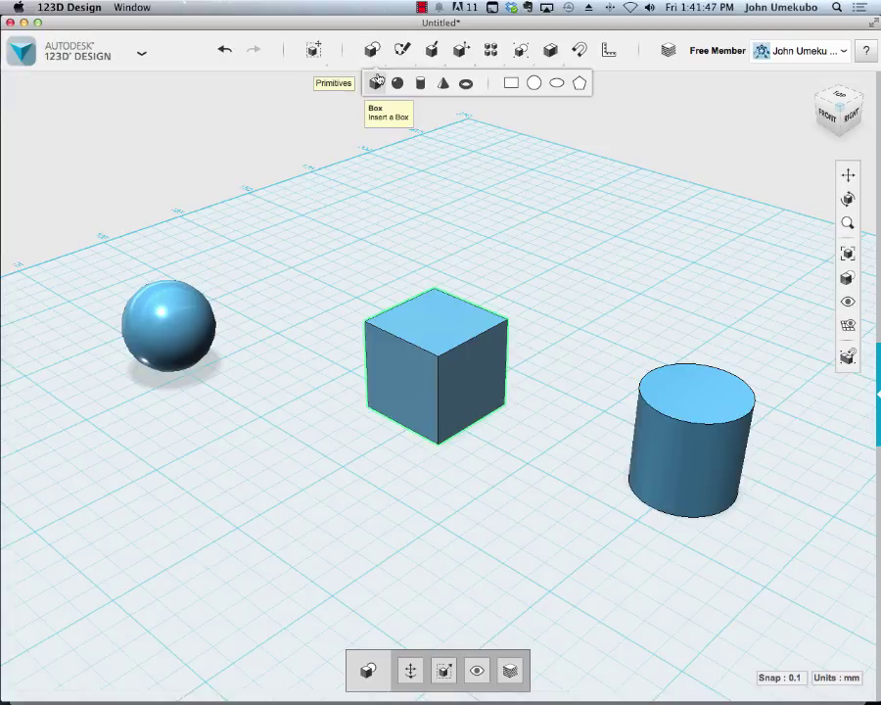
mouse_move(466, 82)
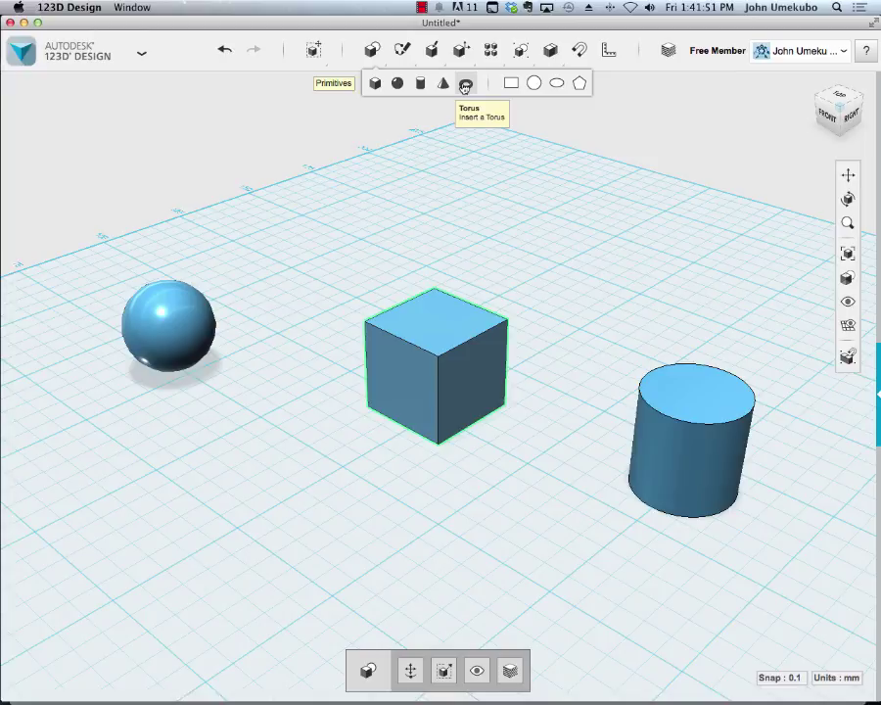
left_click(466, 82)
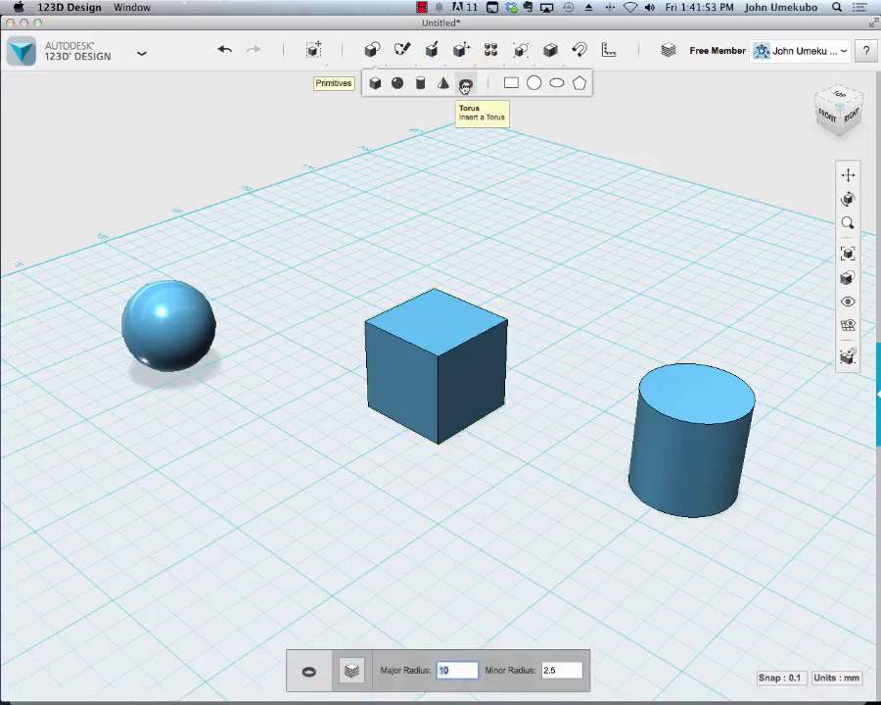
left_click(466, 83)
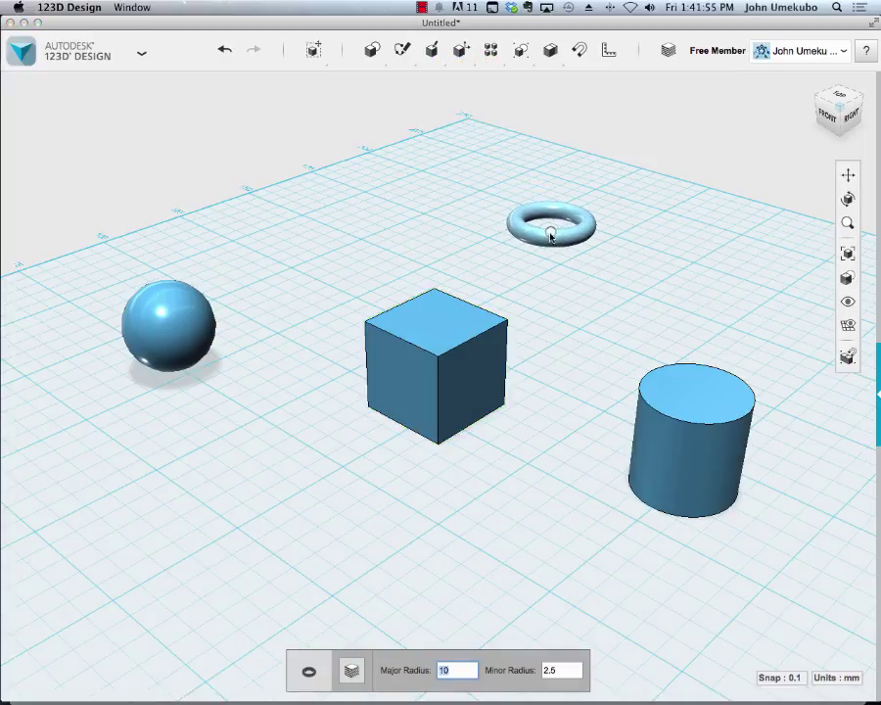
left_click_drag(552, 223, 583, 242)
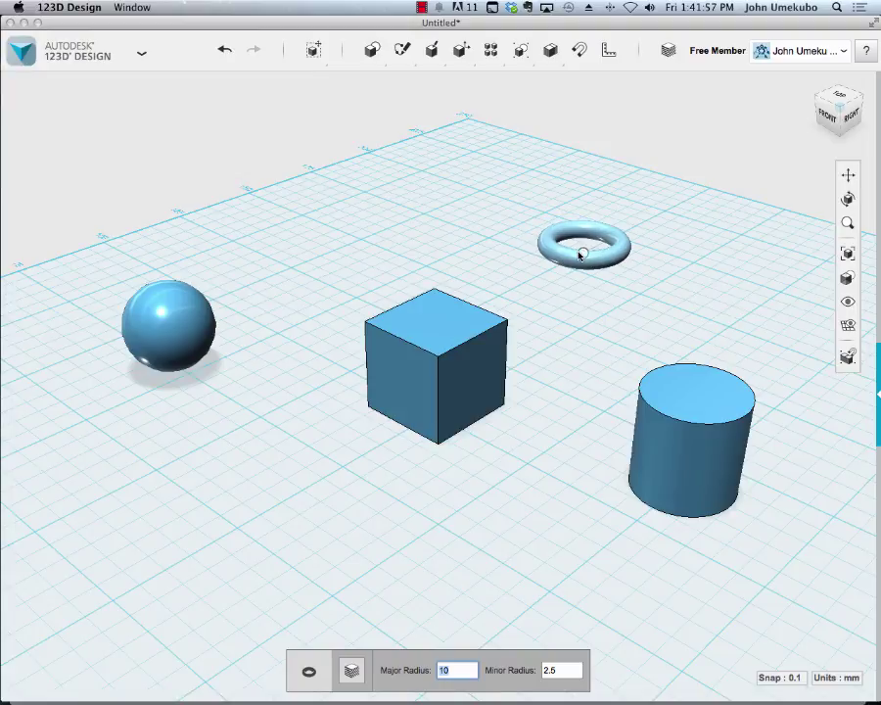
left_click_drag(584, 244, 532, 476)
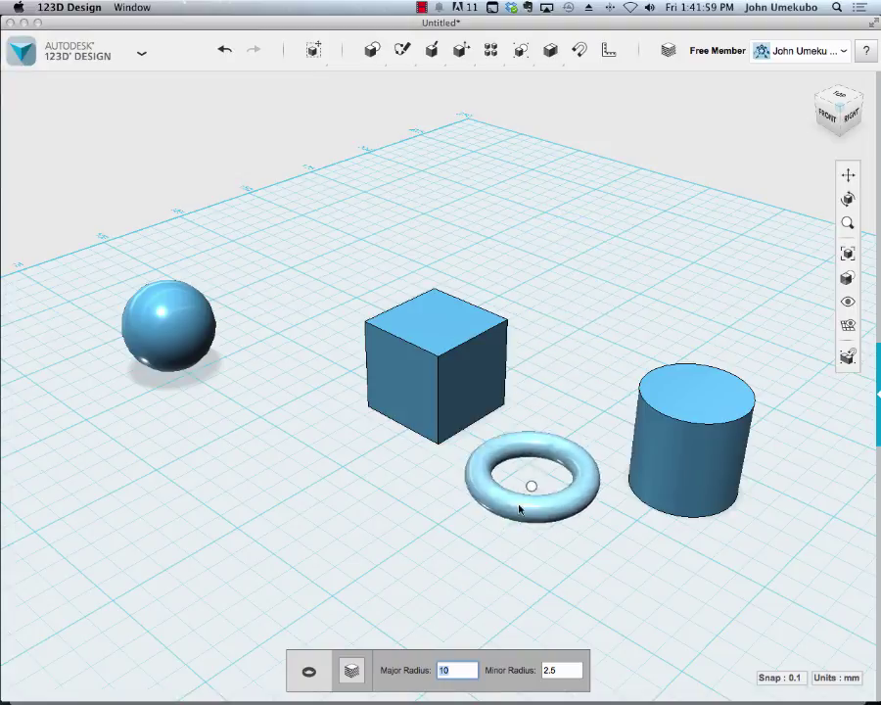
left_click_drag(533, 485, 481, 578)
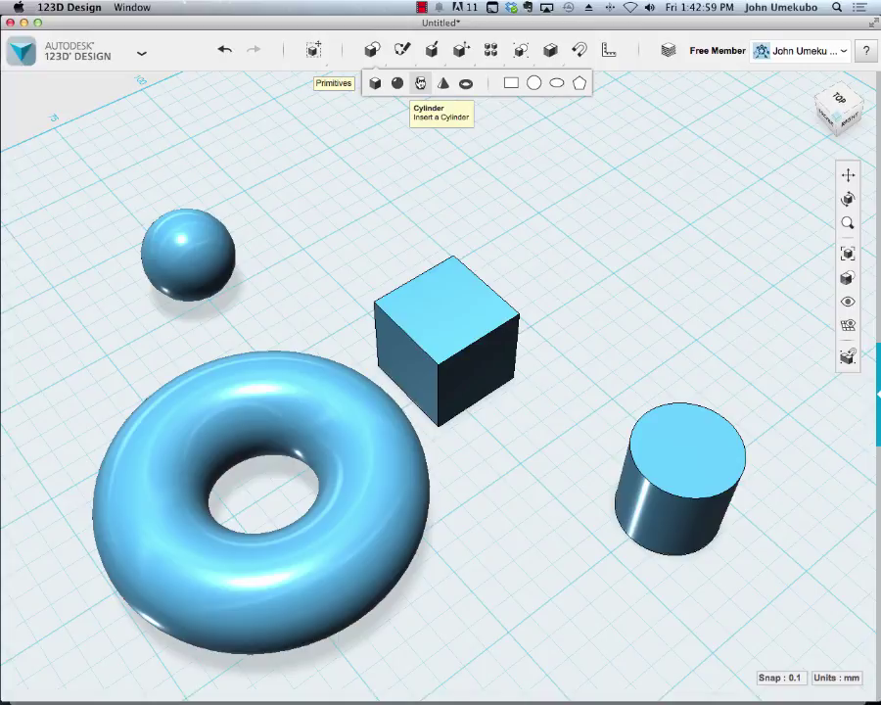
mouse_move(442, 82)
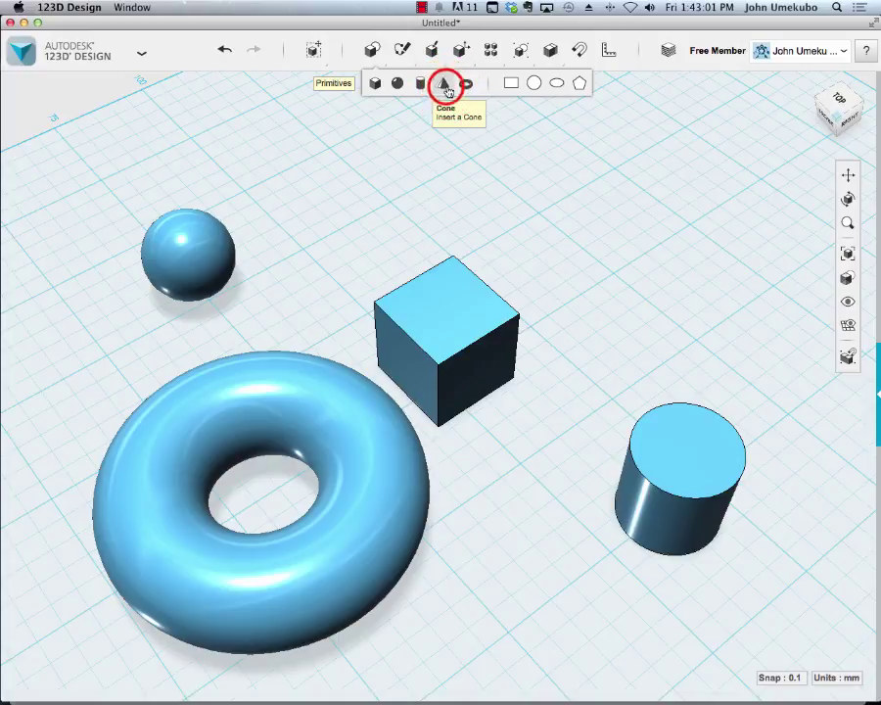
Step: Add a cone from Primitives to the right of the cube
left_click(447, 82)
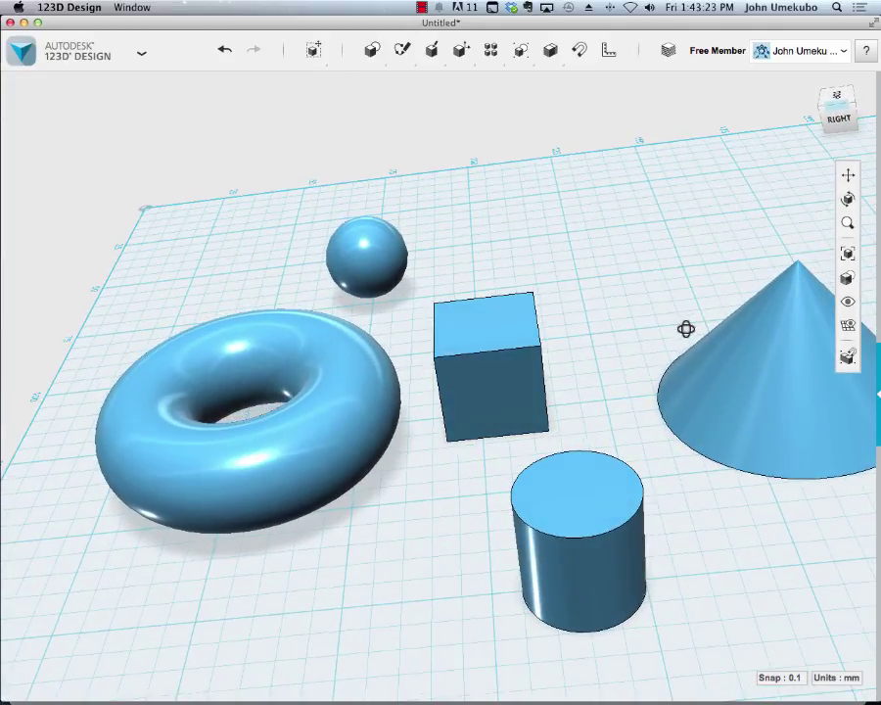
mouse_move(556, 219)
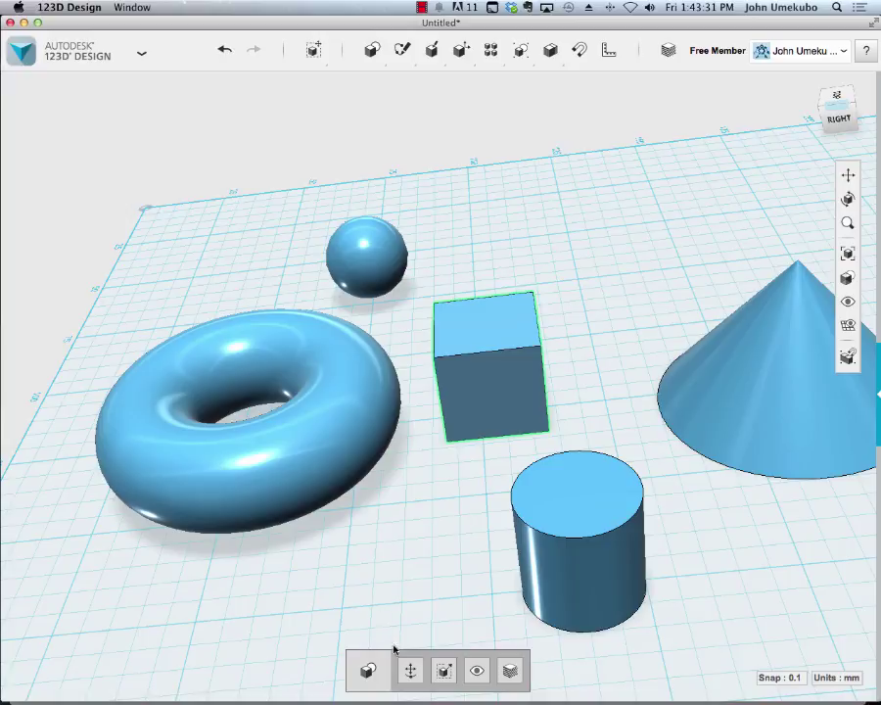
left_click(575, 520)
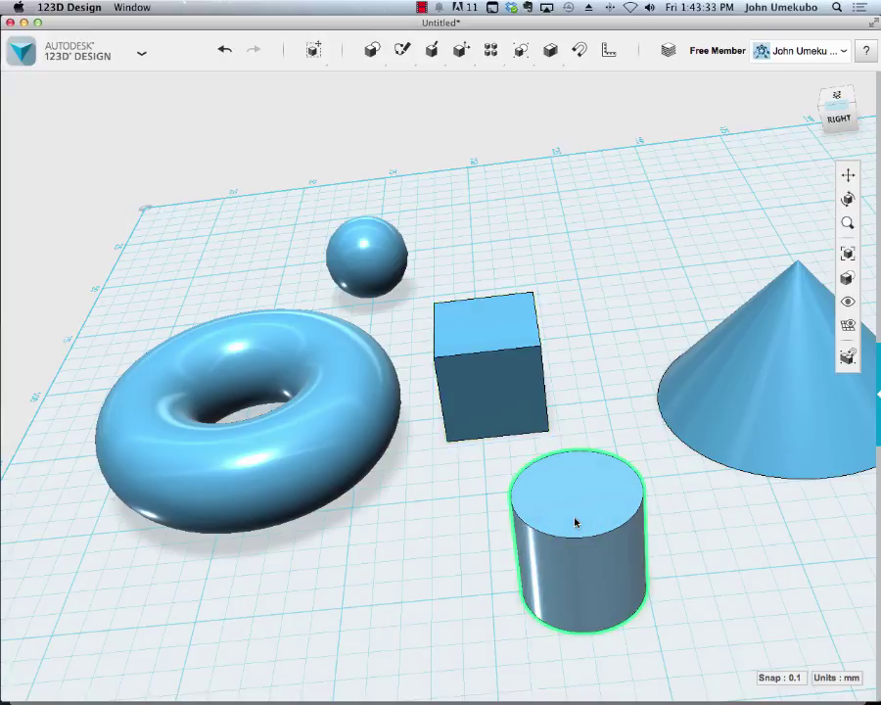
left_click(575, 538)
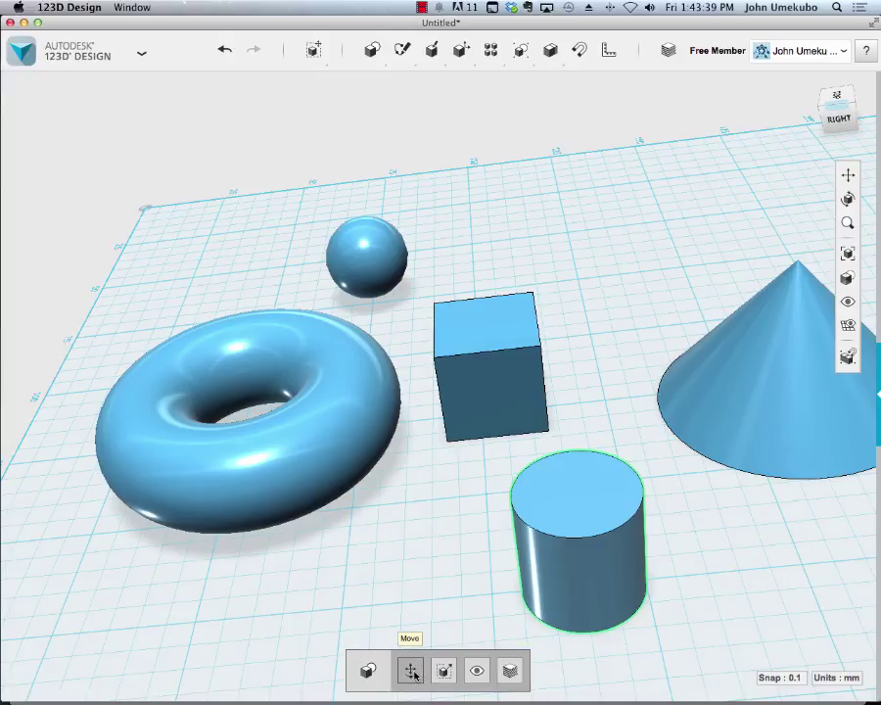
mouse_move(443, 669)
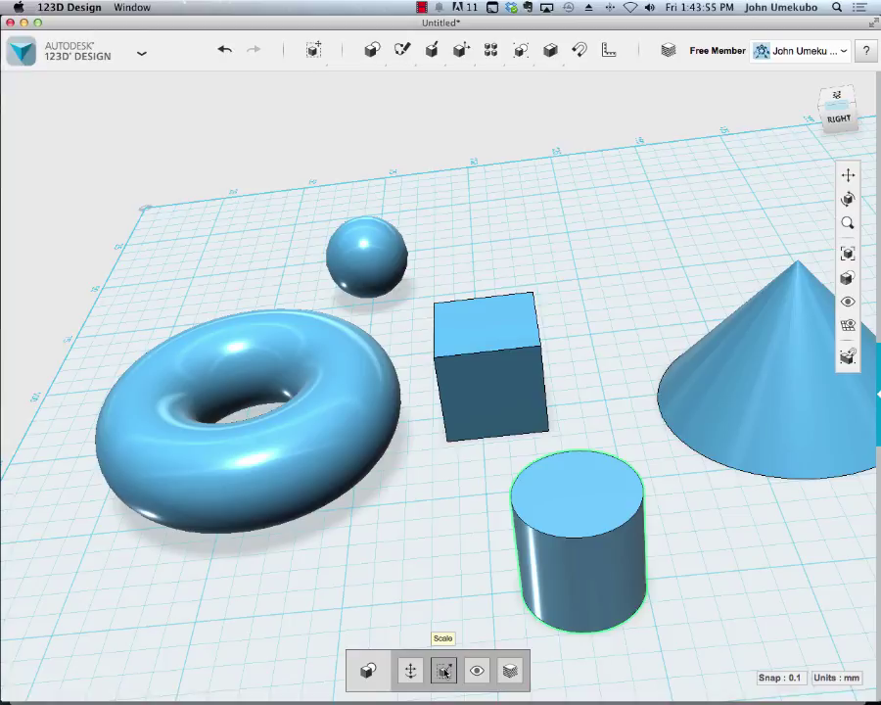
mouse_move(478, 670)
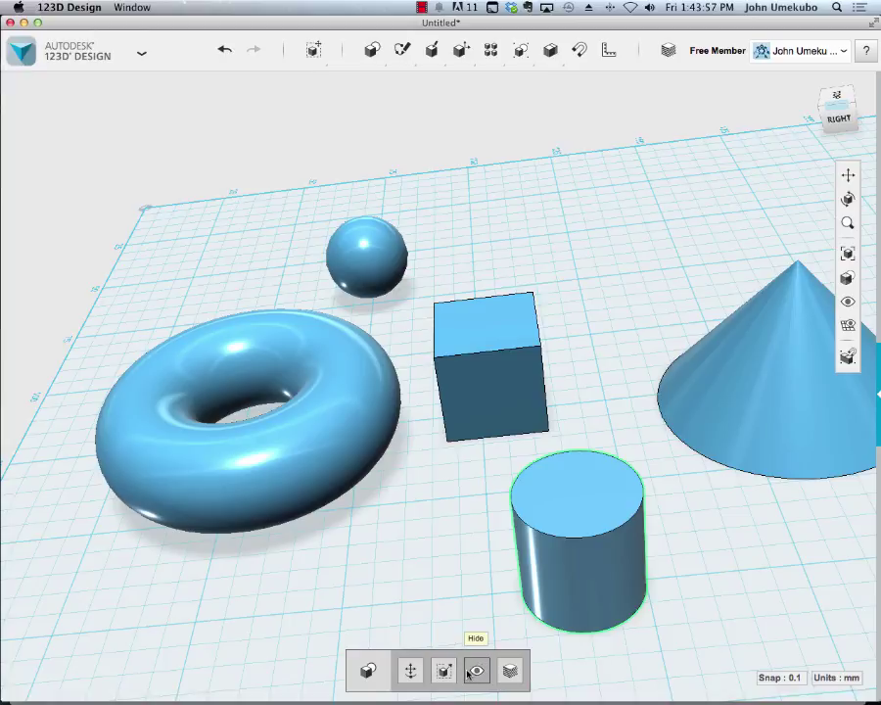
mouse_move(508, 669)
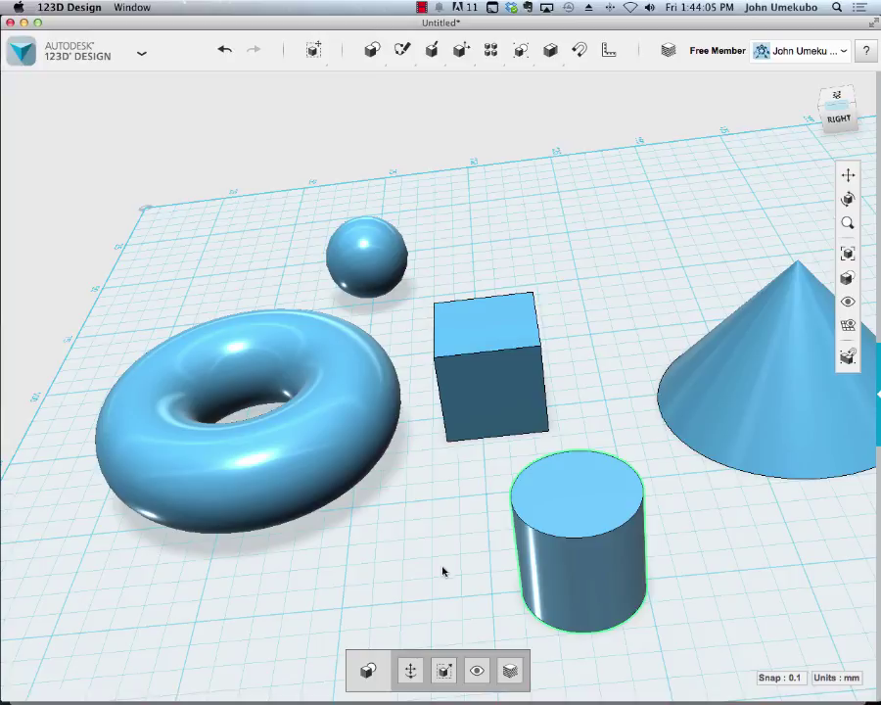
left_click(493, 370)
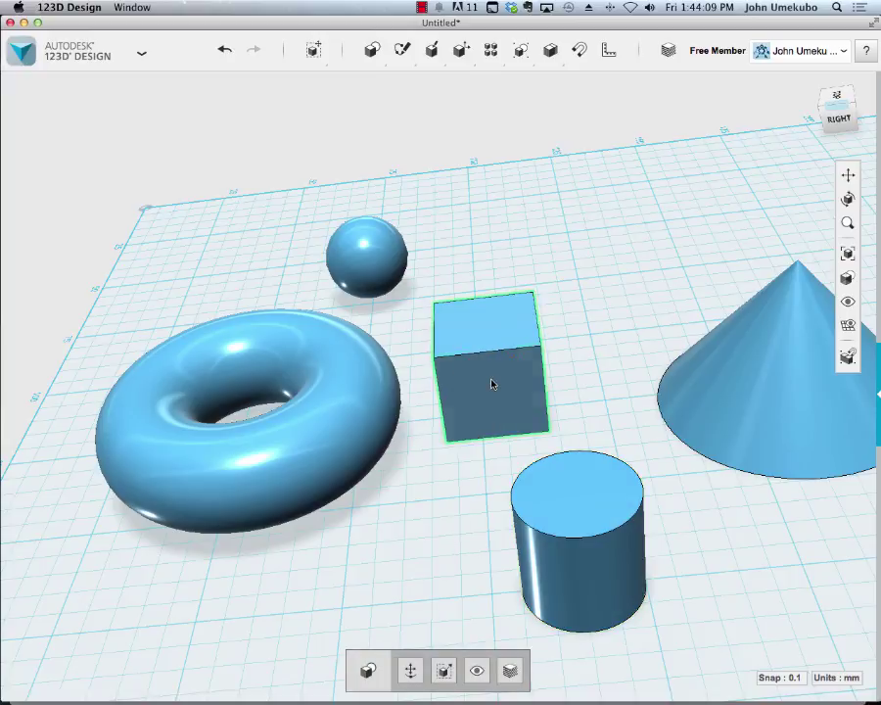
Step: Start the Move tool on the selected cube
left_click(409, 669)
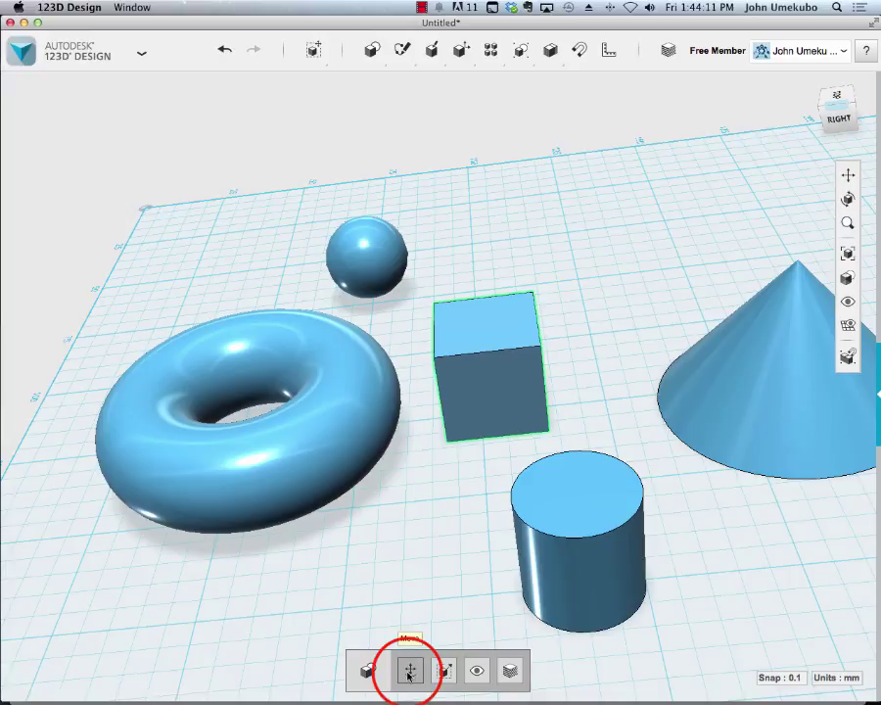
left_click(407, 669)
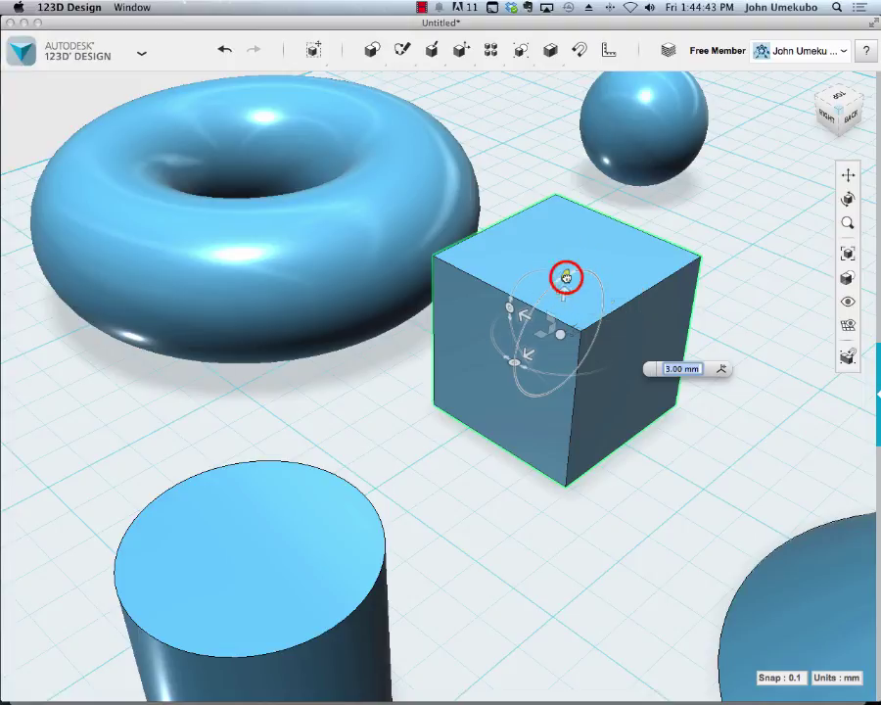
Step: Rotate the cube with the Move handles, trying about 30 and 0 degrees before settling near 17 degrees
left_click_drag(563, 278, 544, 298)
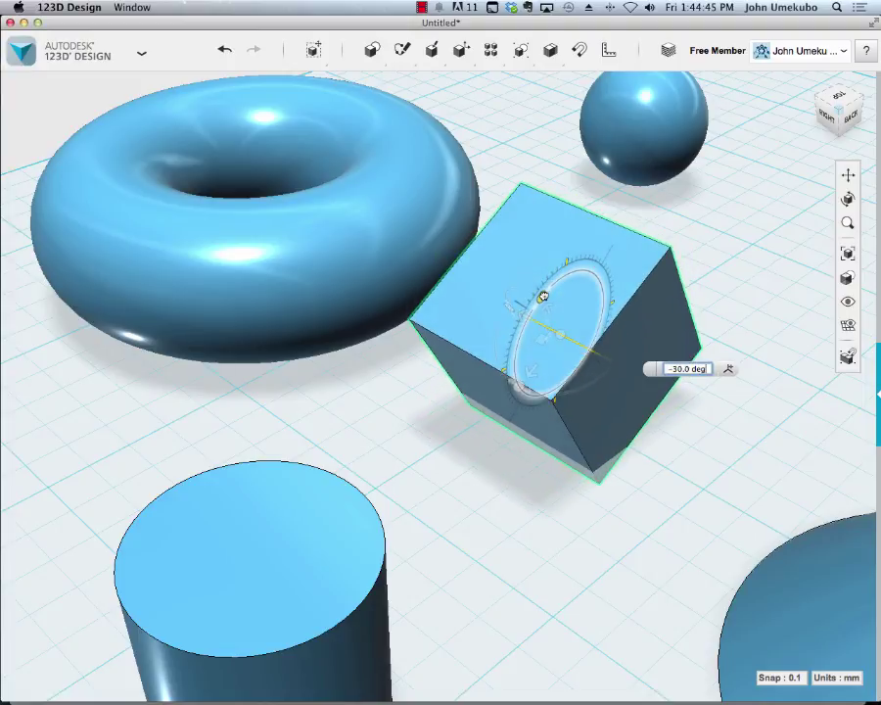
left_click_drag(540, 296, 595, 291)
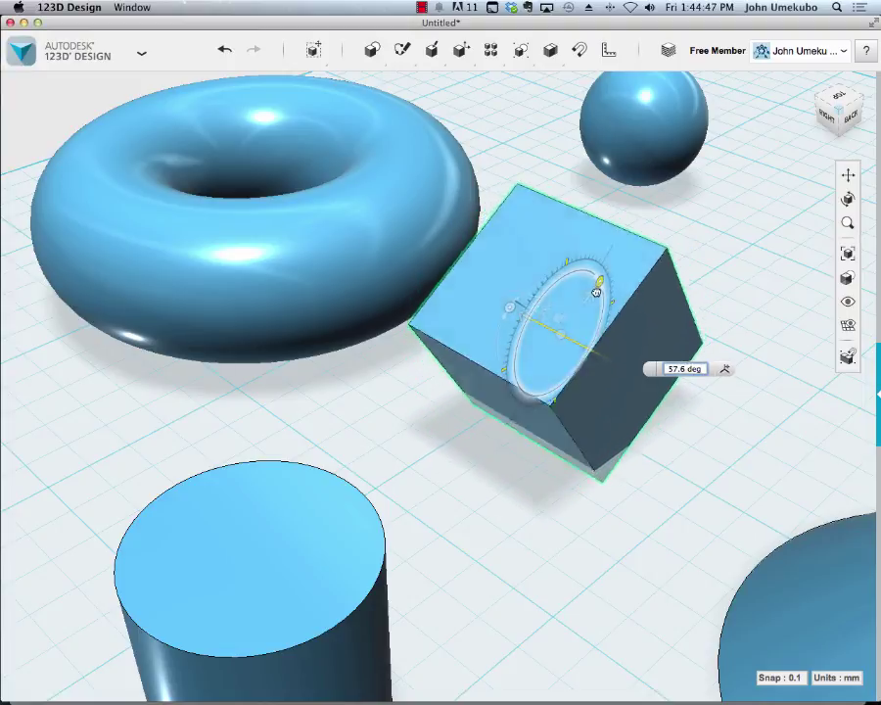
left_click_drag(595, 292, 583, 294)
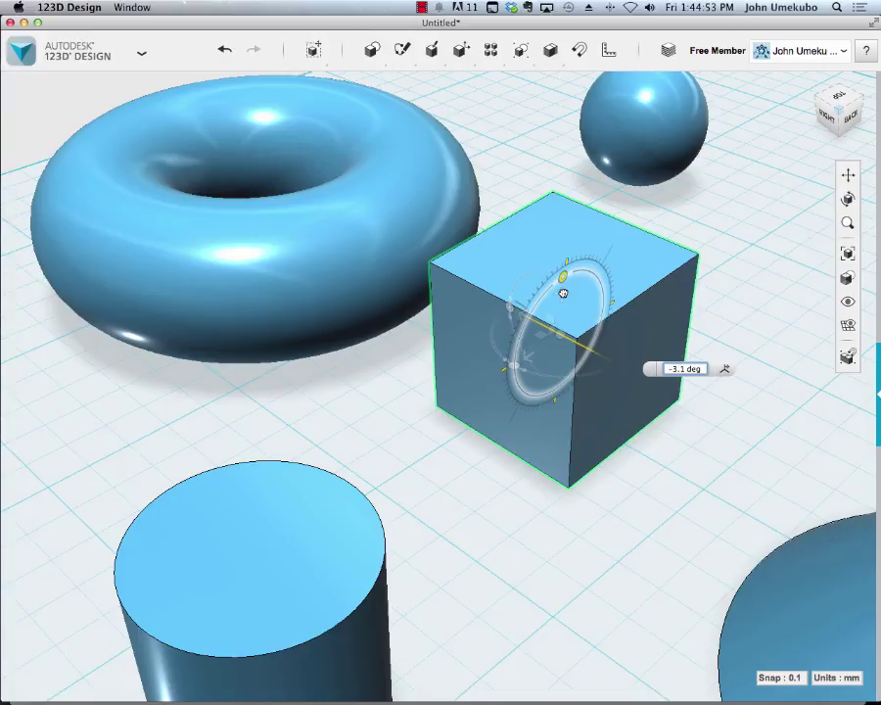
left_click_drag(566, 293, 513, 370)
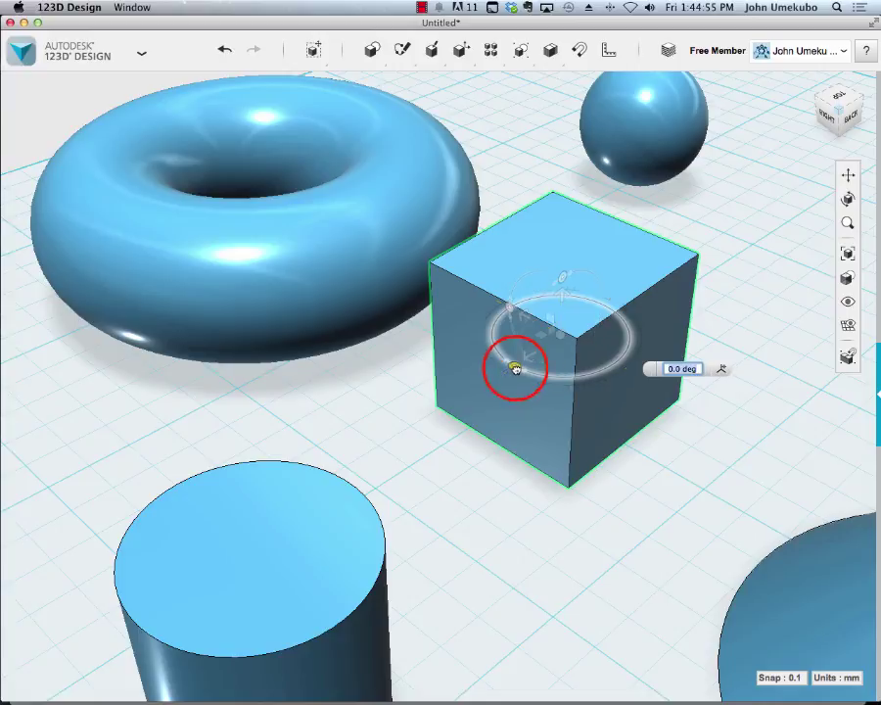
left_click_drag(513, 367, 583, 356)
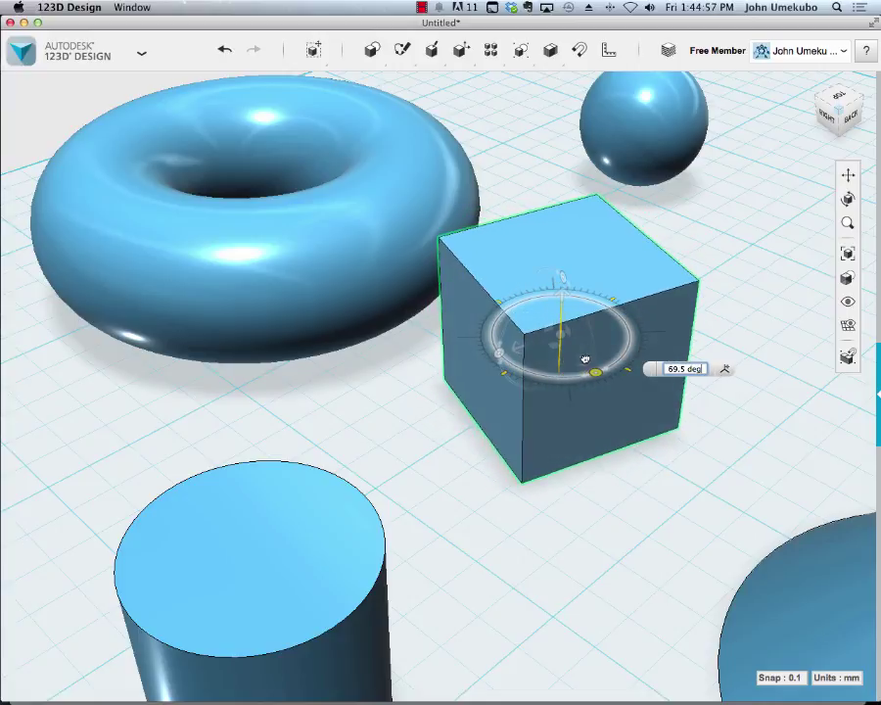
left_click_drag(583, 356, 536, 354)
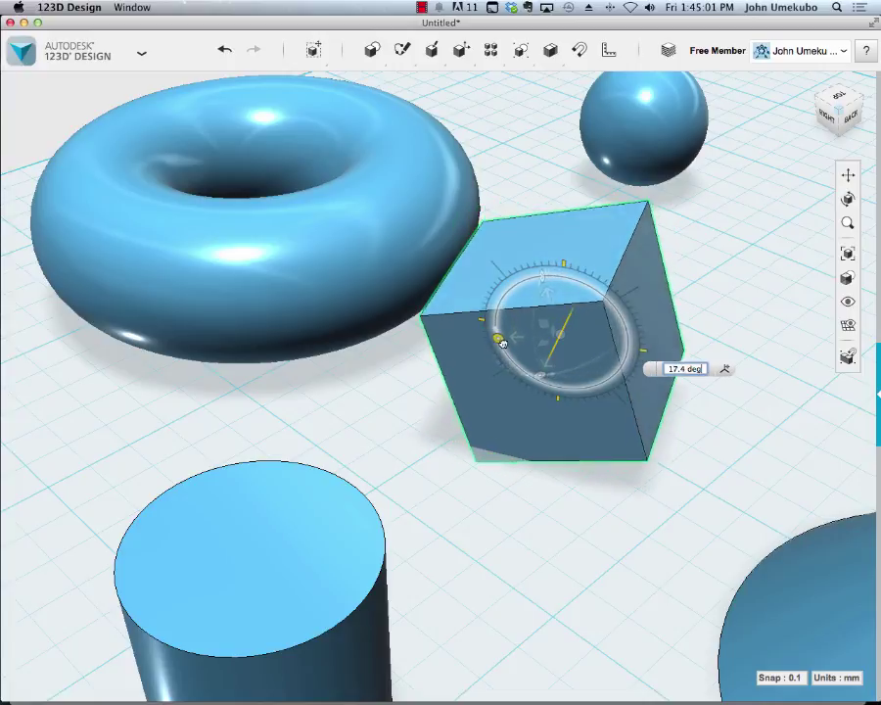
Step: Drag the cube across the grid with the Move arrows until it sits directly in front of the torus
left_click_drag(499, 341, 494, 329)
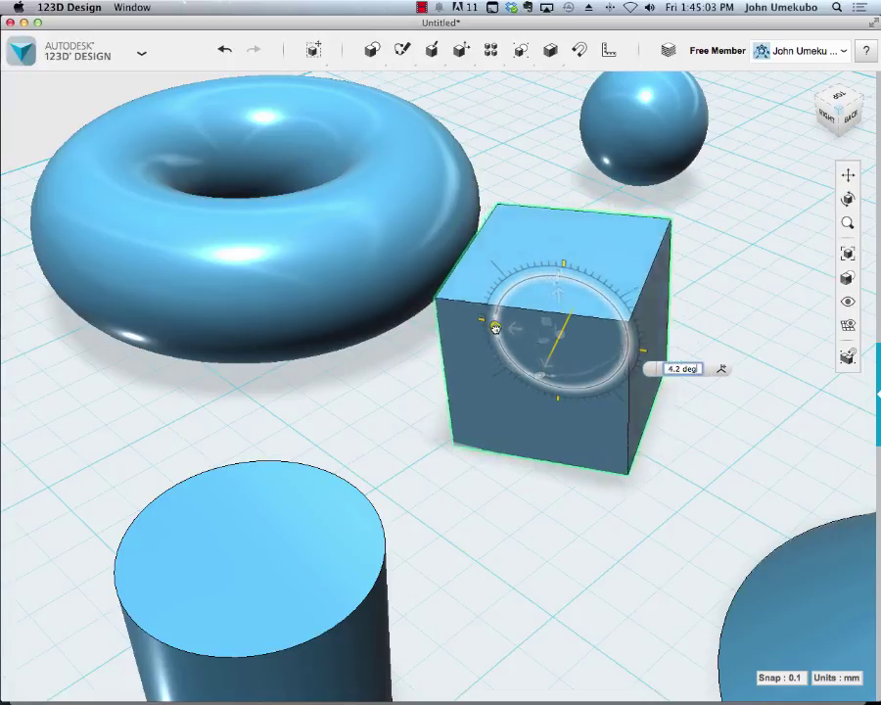
left_click_drag(493, 329, 538, 337)
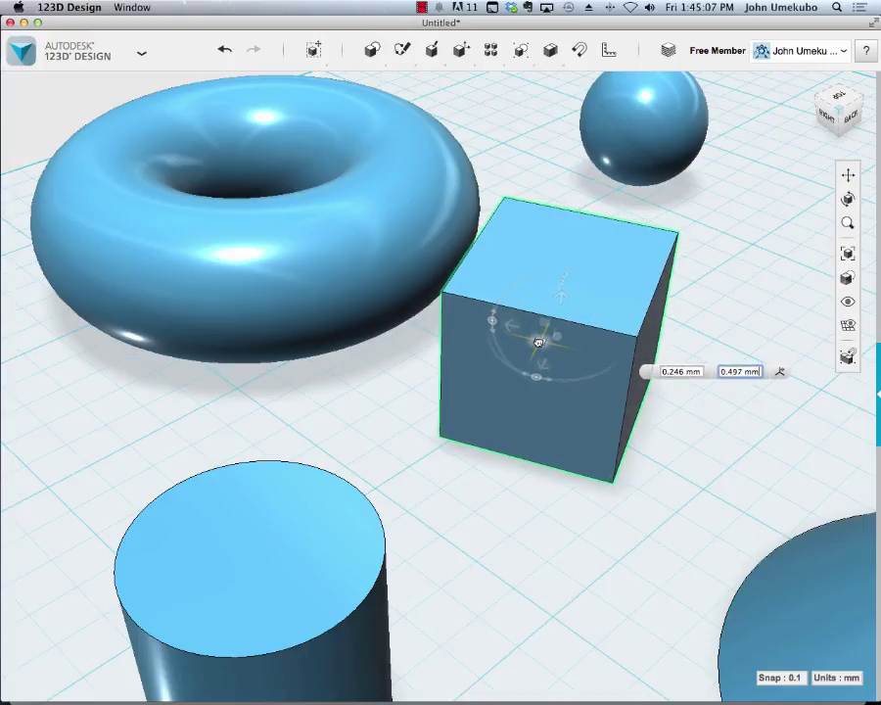
left_click_drag(538, 342, 532, 333)
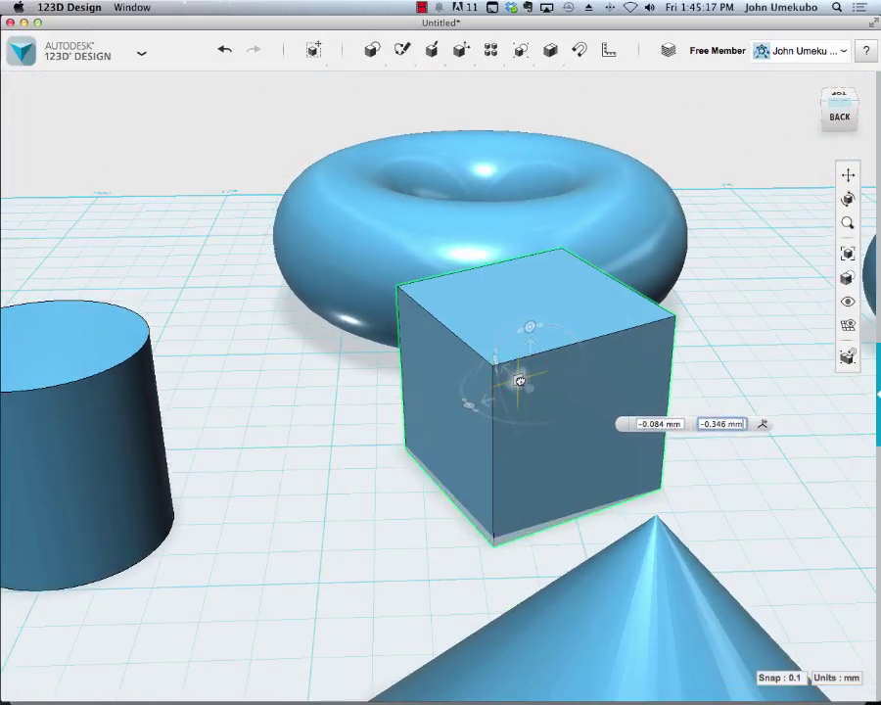
left_click_drag(518, 381, 611, 329)
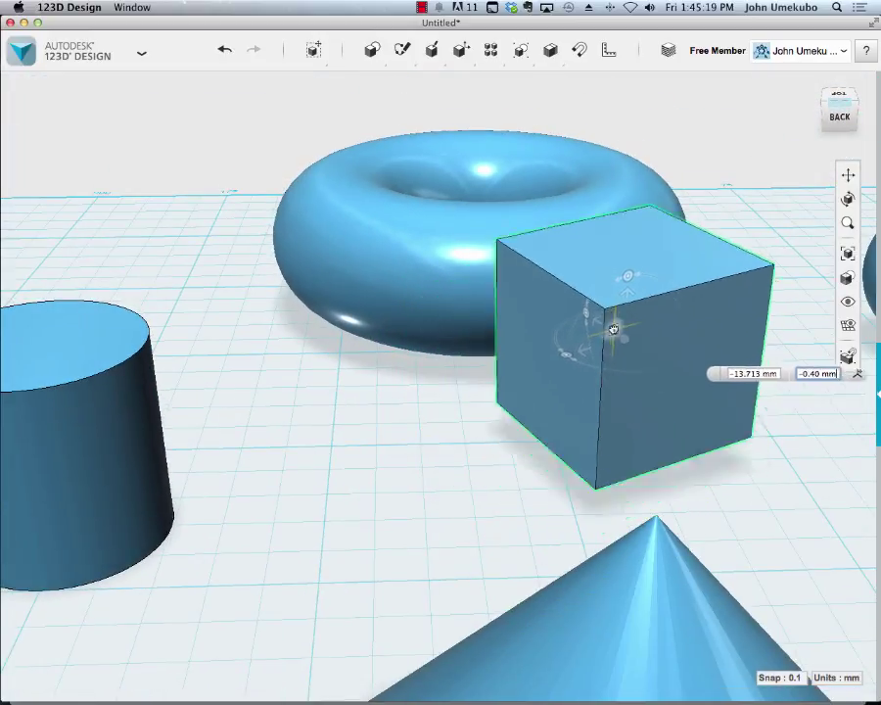
left_click_drag(611, 328, 415, 375)
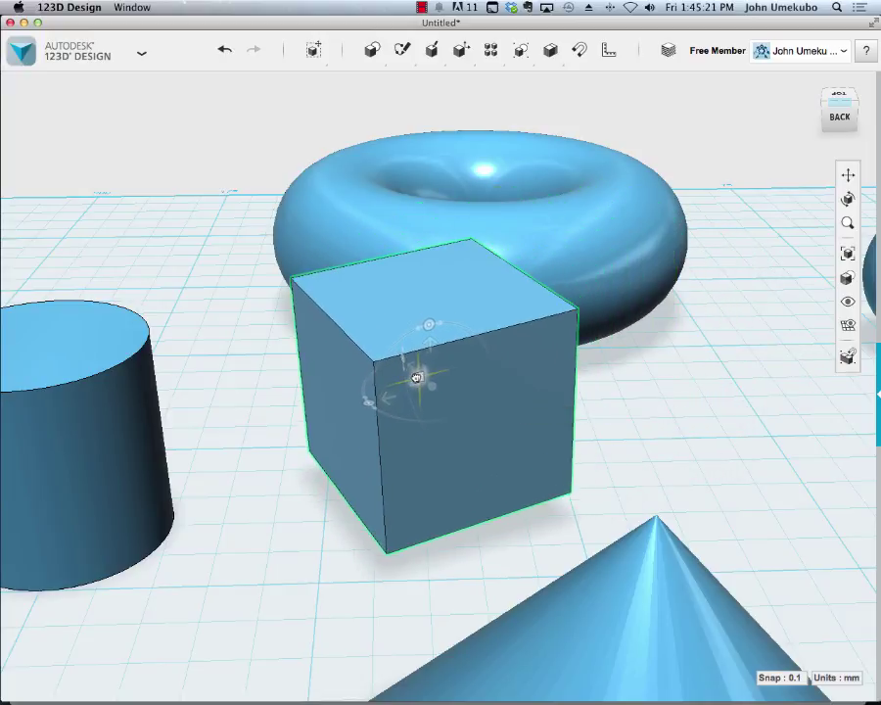
left_click_drag(413, 376, 513, 368)
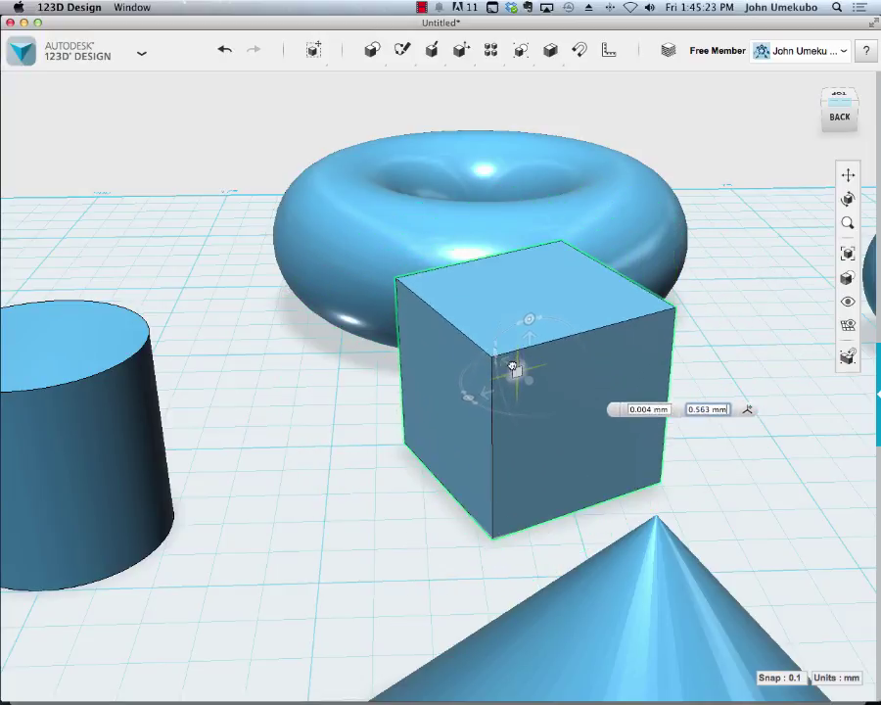
left_click_drag(511, 368, 478, 355)
type("3.7")
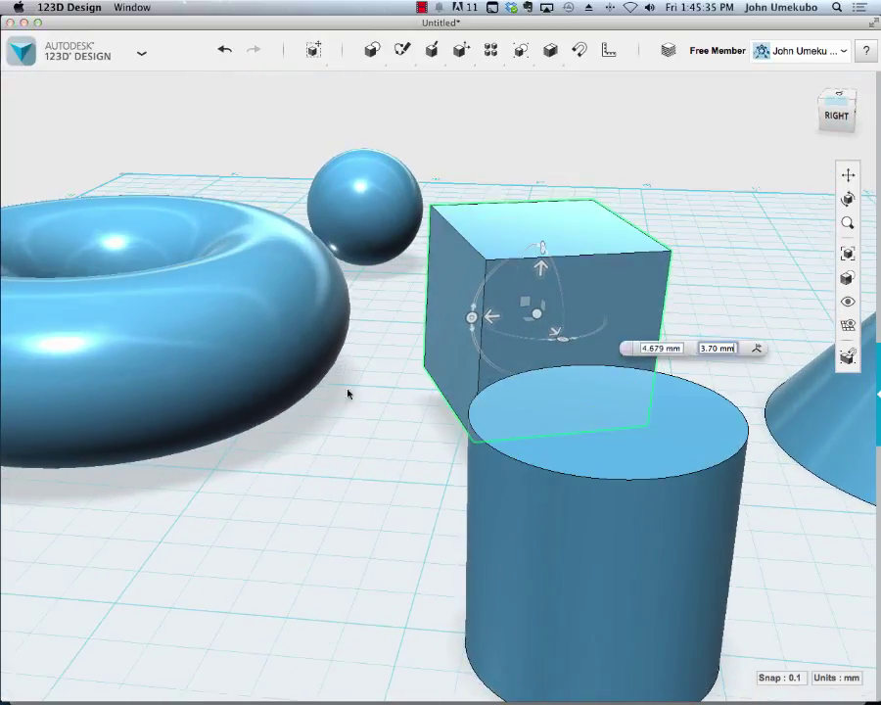
mouse_move(493, 315)
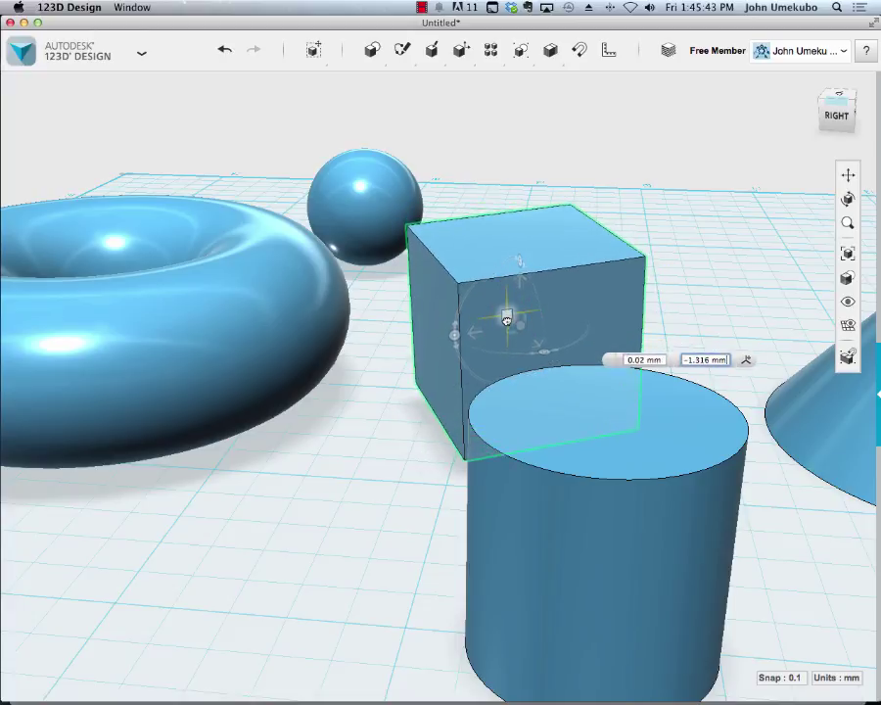
Step: Slide the cube left over the torus then right, settling it behind the cylinder between torus and cone
left_click_drag(507, 317, 411, 293)
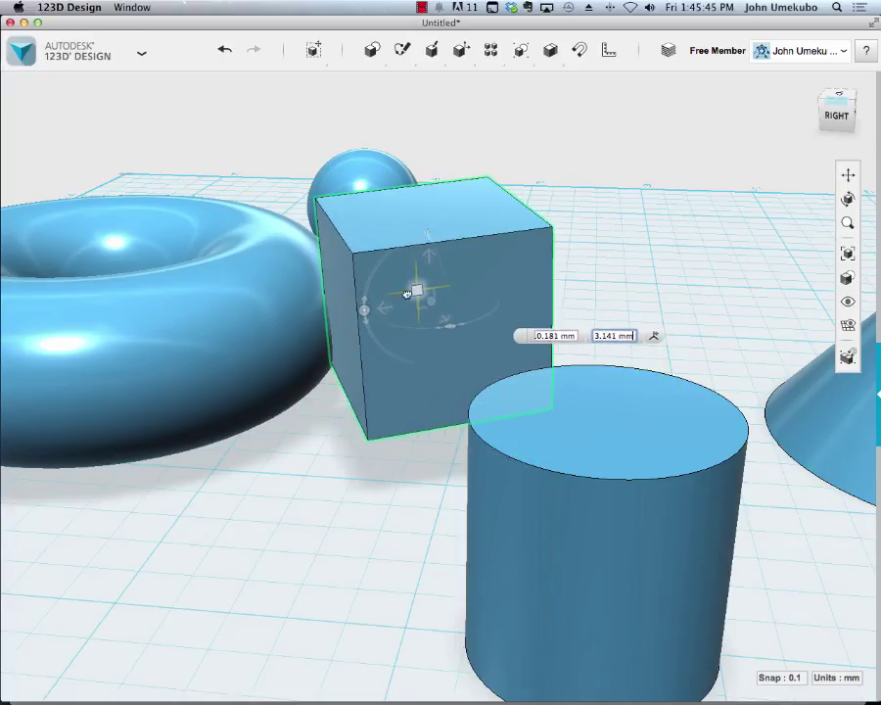
left_click_drag(415, 290, 372, 310)
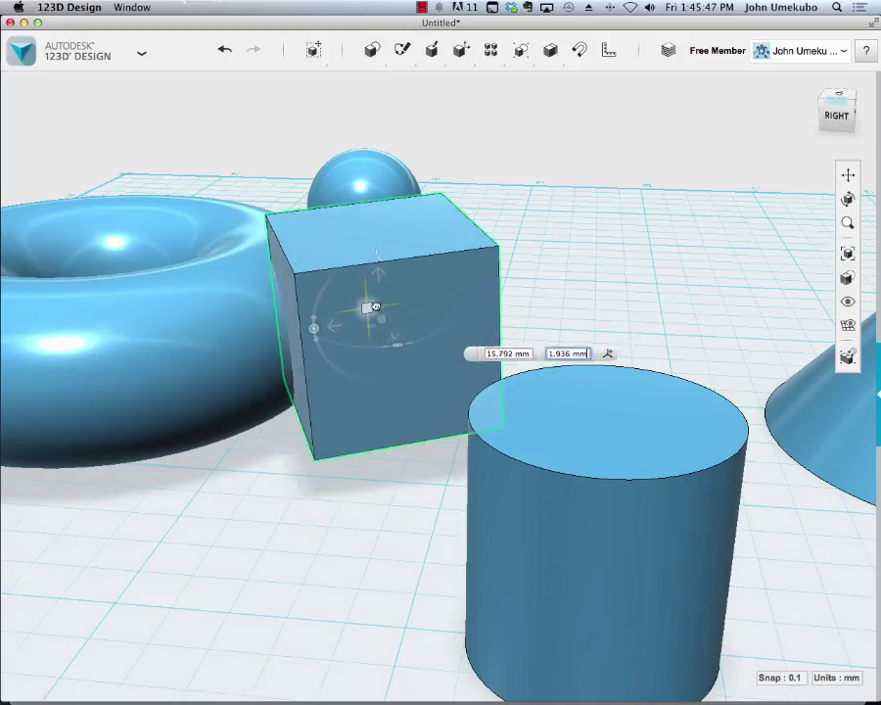
left_click_drag(376, 309, 587, 328)
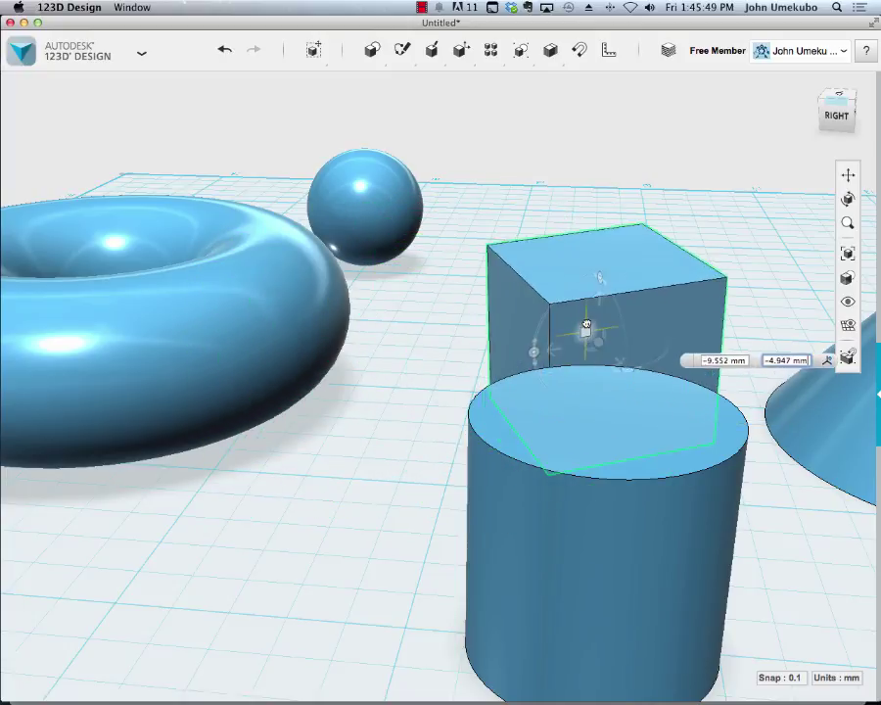
left_click_drag(585, 325, 468, 289)
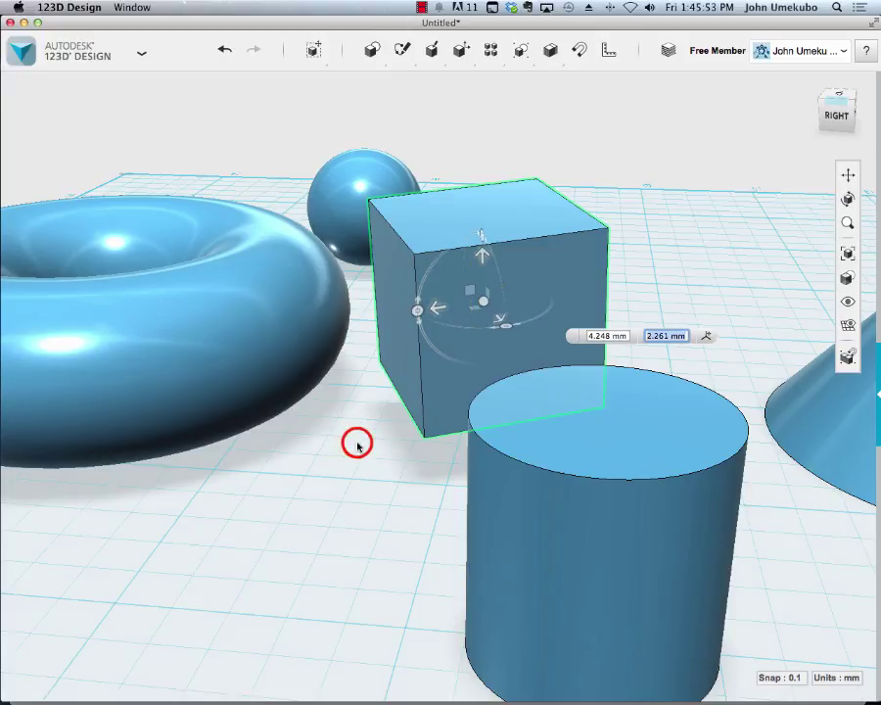
Step: Select the cylinder and scale it uniformly by a factor of 2
left_click(605, 454)
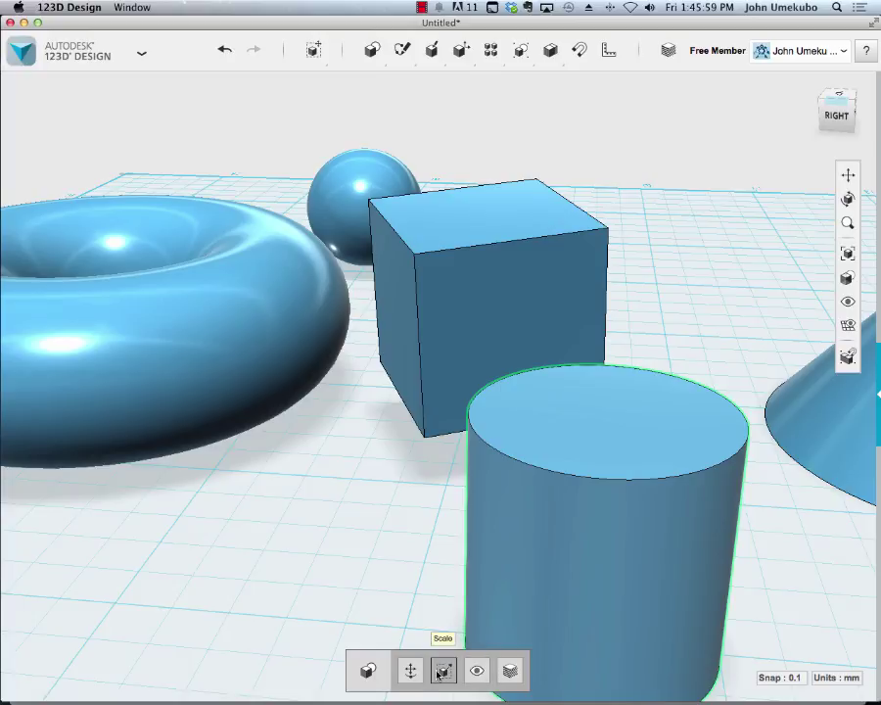
left_click(442, 669)
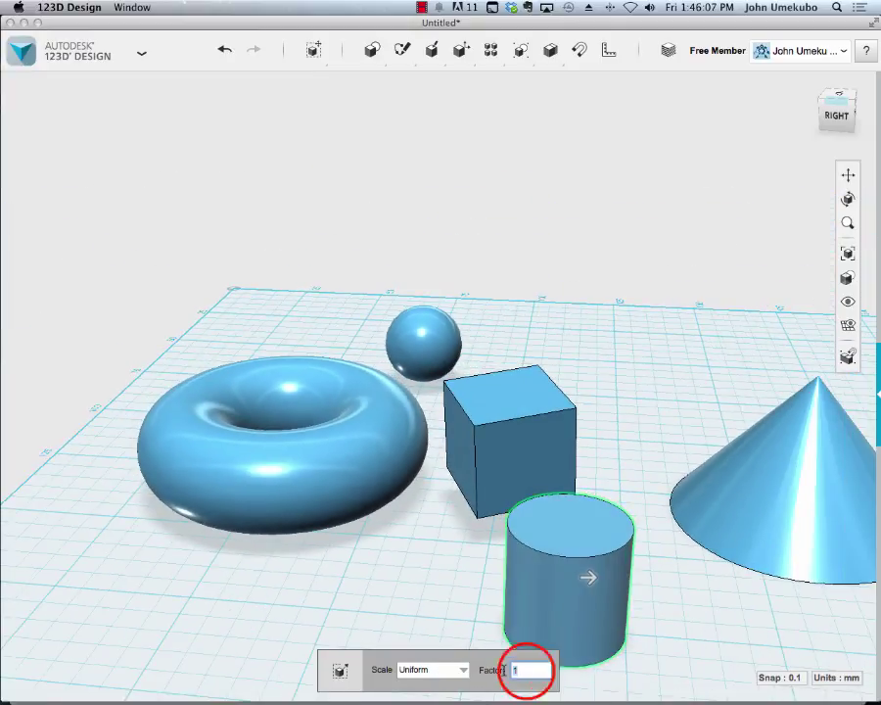
type("2")
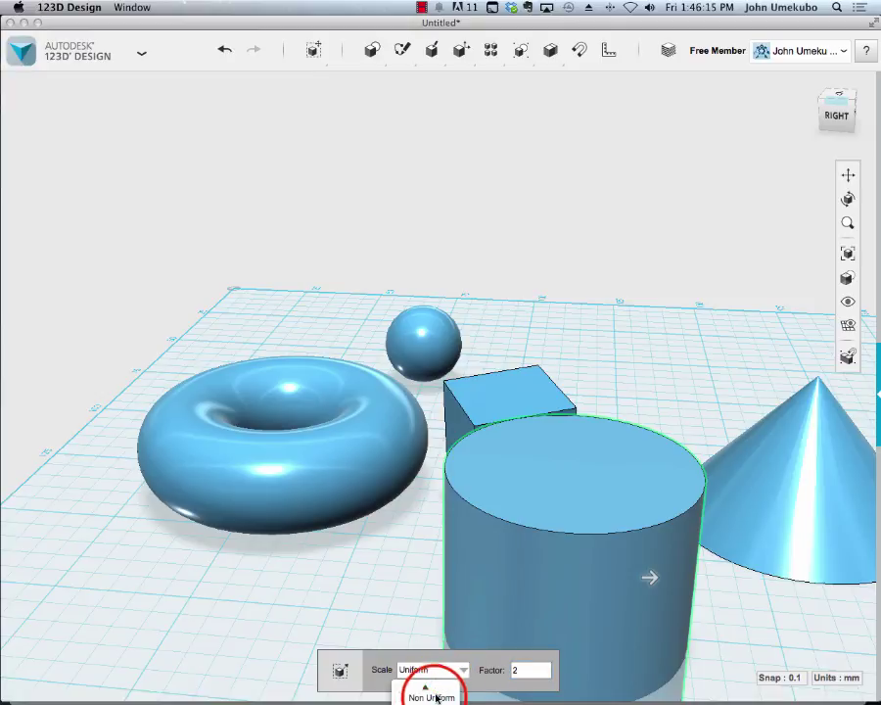
Step: Switch the cylinder's scale to Non Uniform and enter 5 as an axis factor
left_click(435, 696)
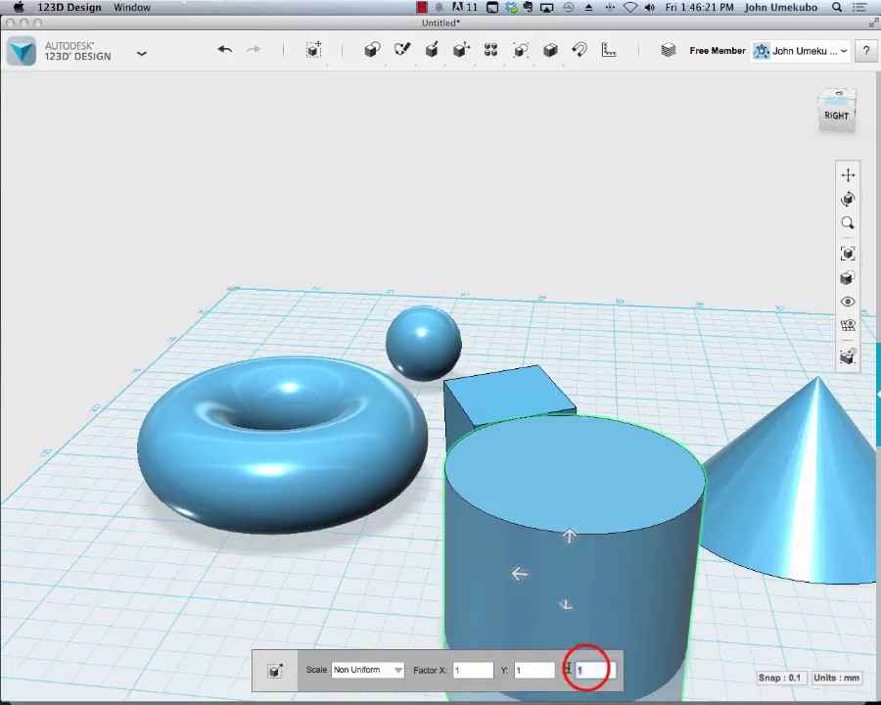
type("560519")
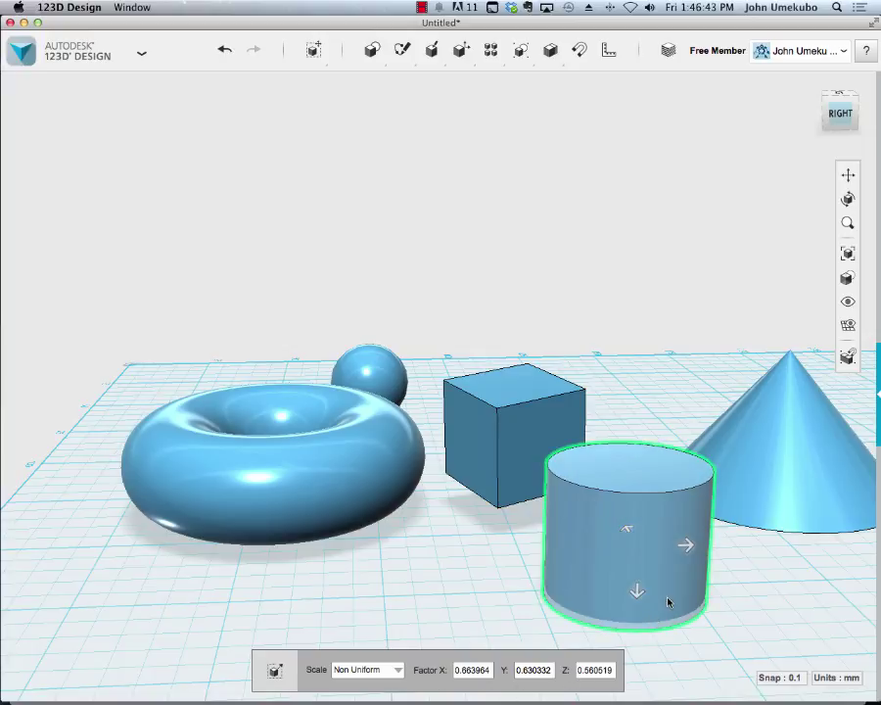
triple_click(468, 669)
type("1")
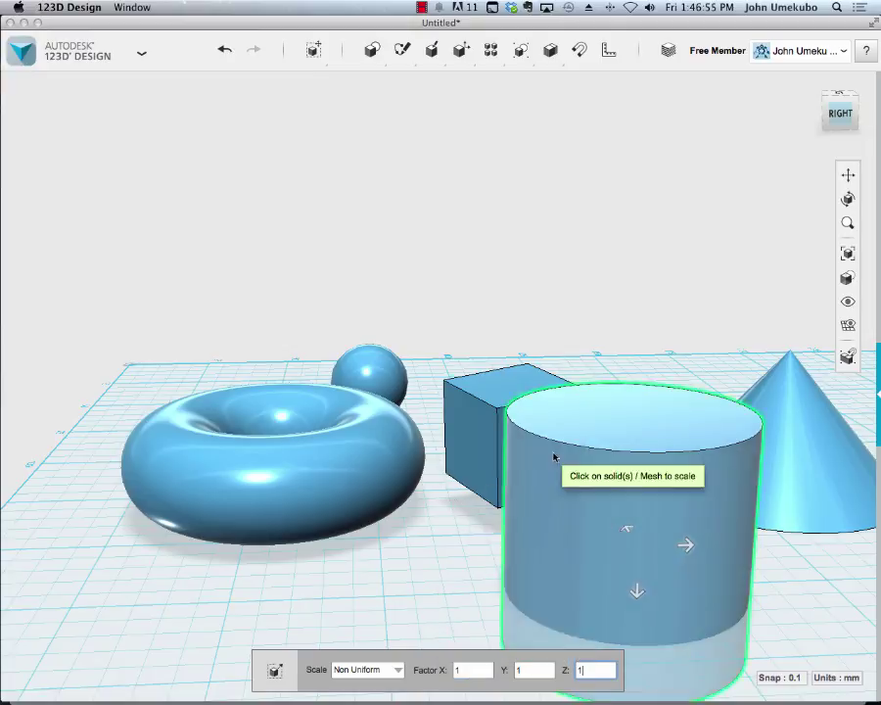
mouse_move(615, 492)
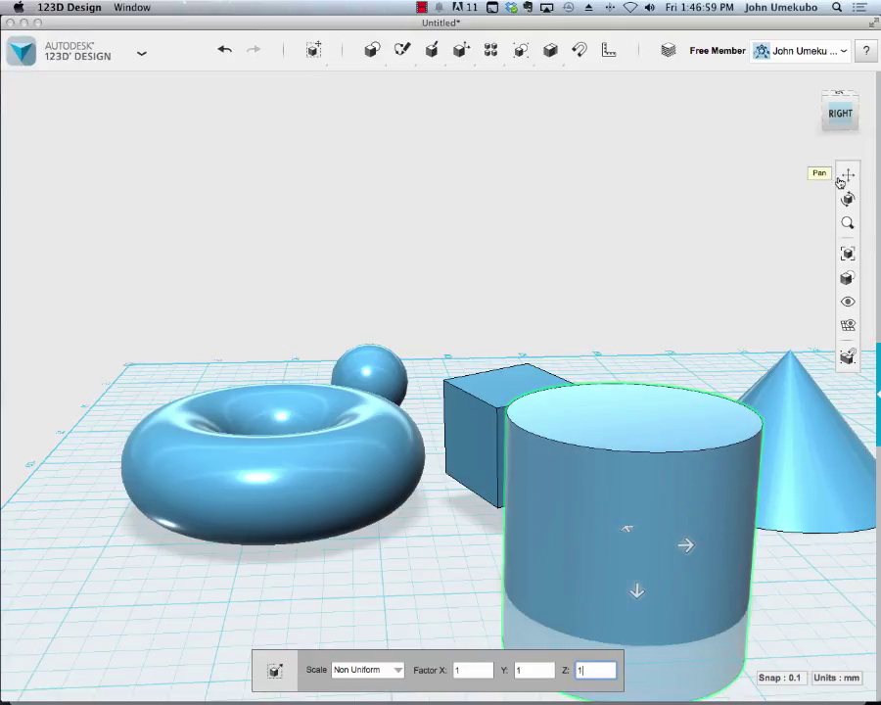
mouse_move(847, 196)
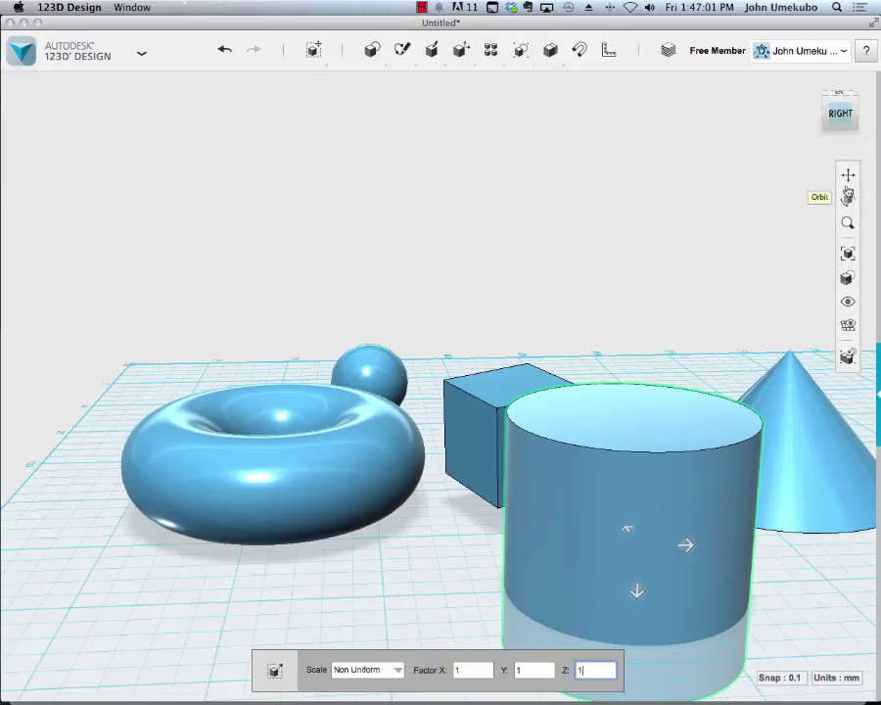
mouse_move(848, 174)
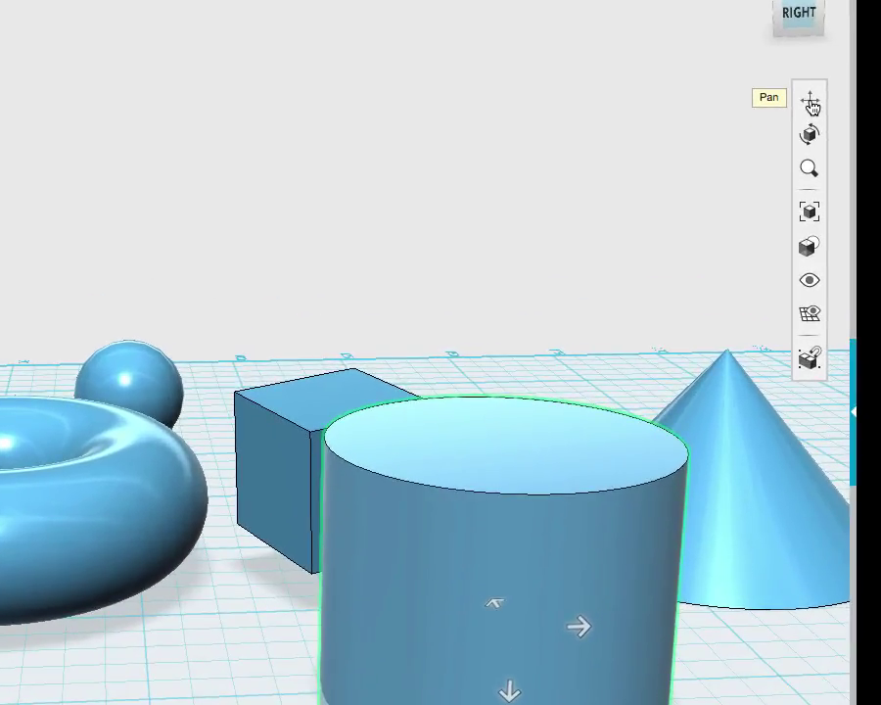
mouse_move(242, 618)
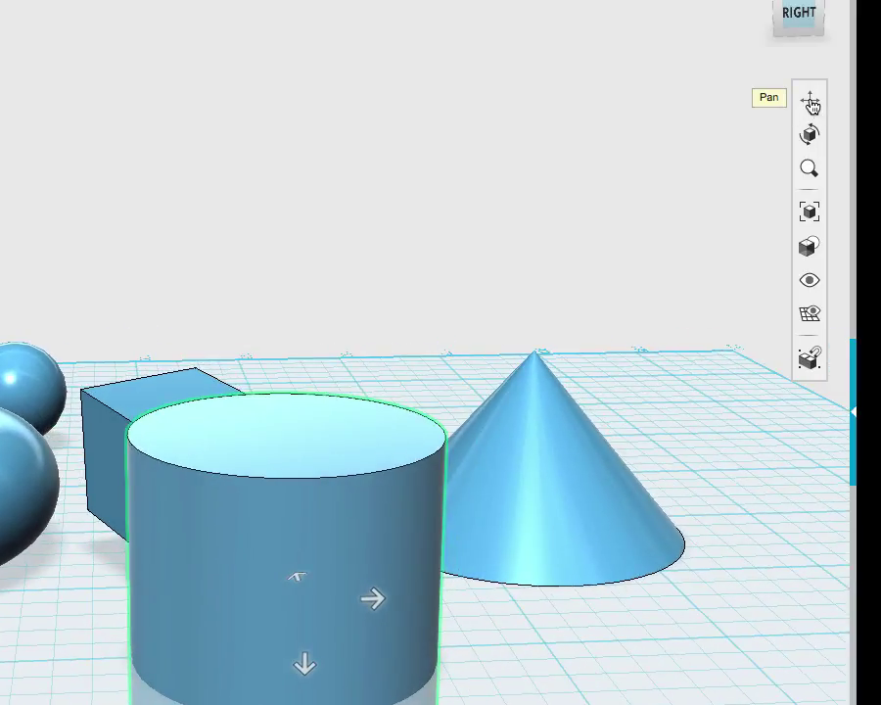
mouse_move(810, 135)
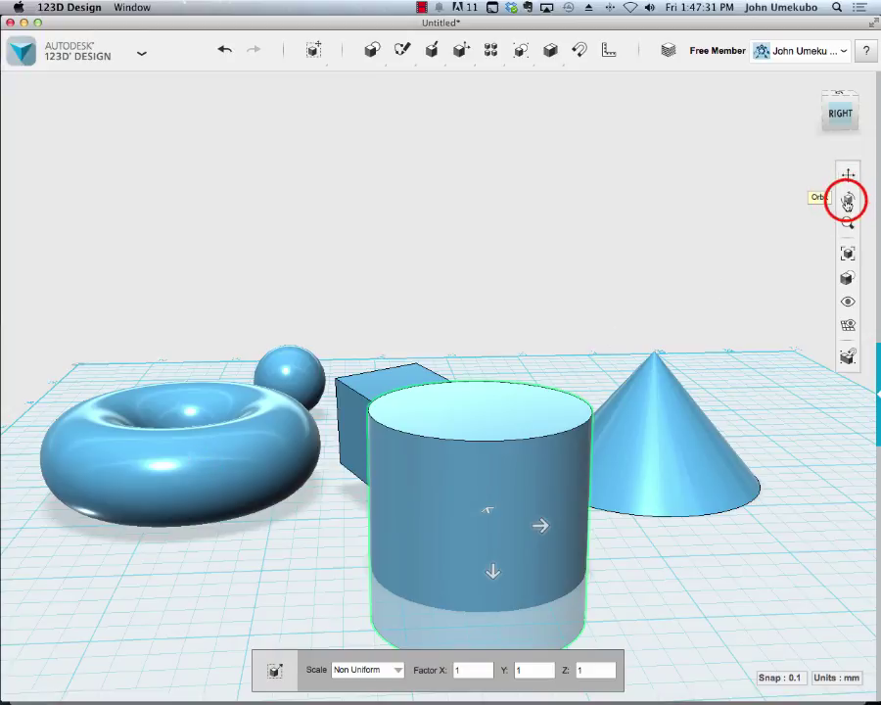
Step: Orbit the scene to view the primitives from a higher angle
left_click(847, 200)
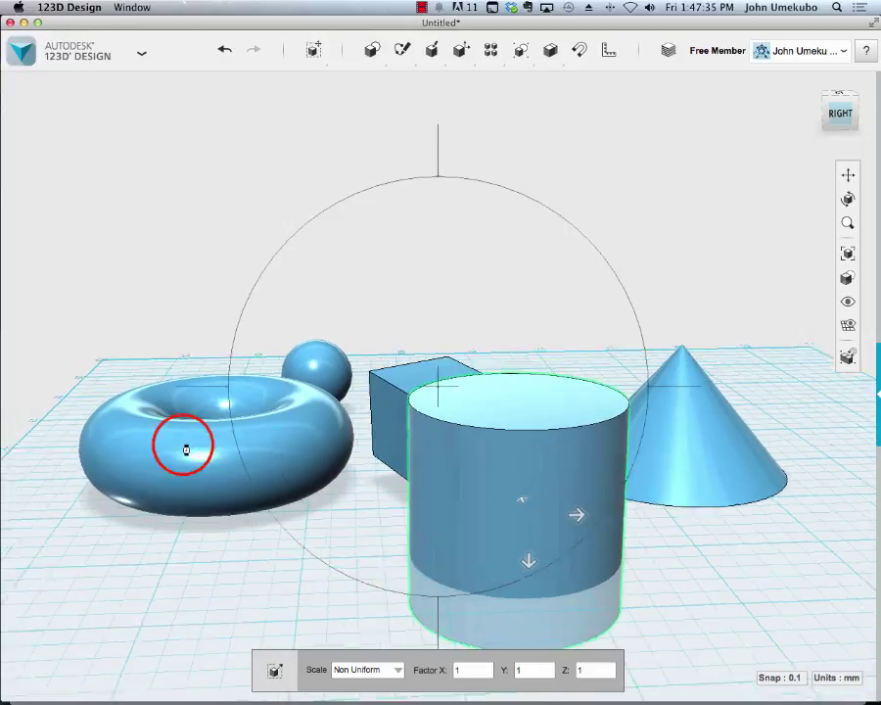
left_click_drag(186, 446, 497, 468)
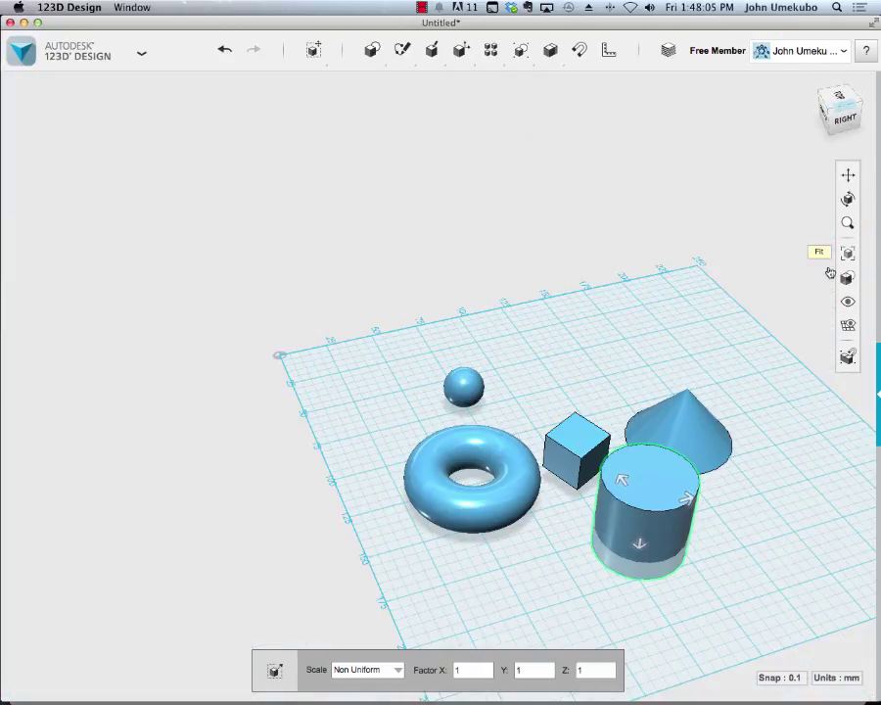
Step: Fit the view so all five primitives fill the window
left_click(845, 252)
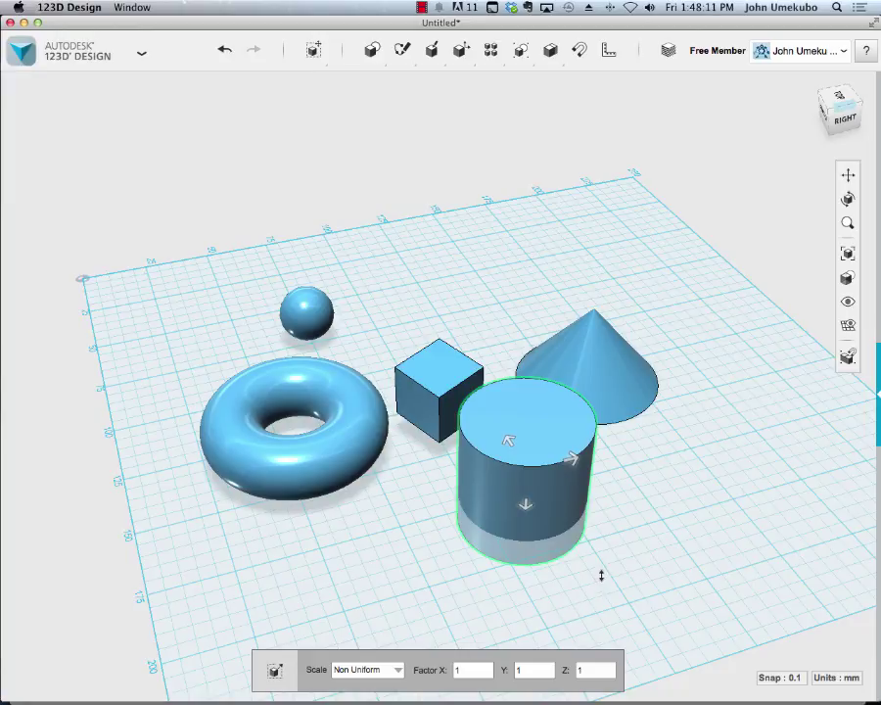
mouse_move(869, 237)
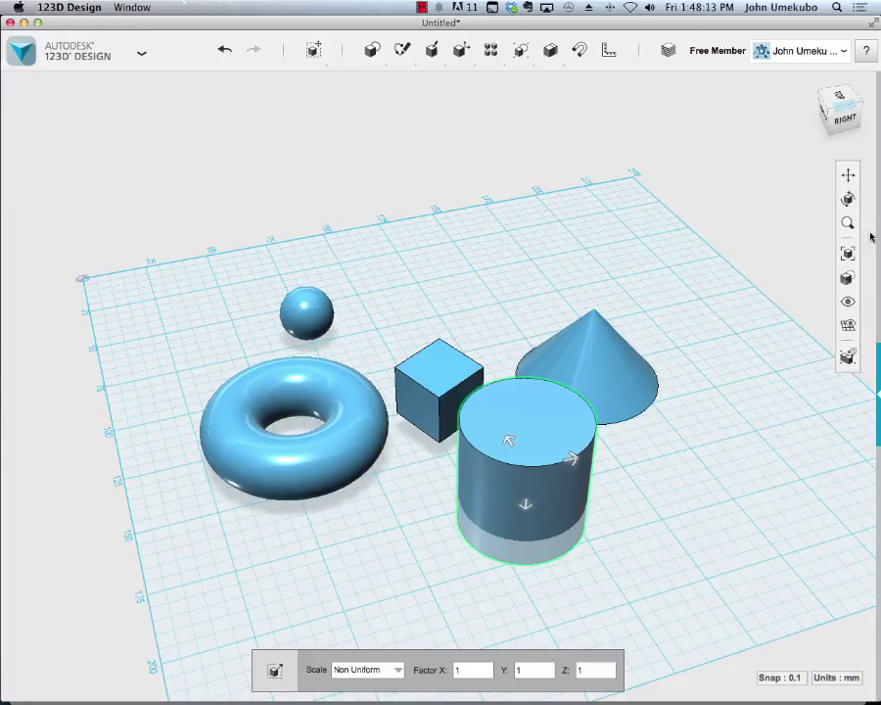